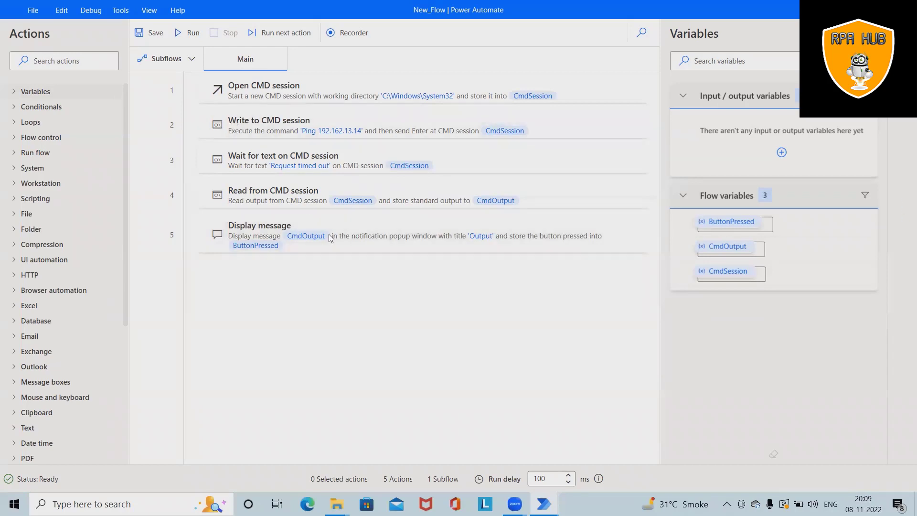
mouse_move(192, 33)
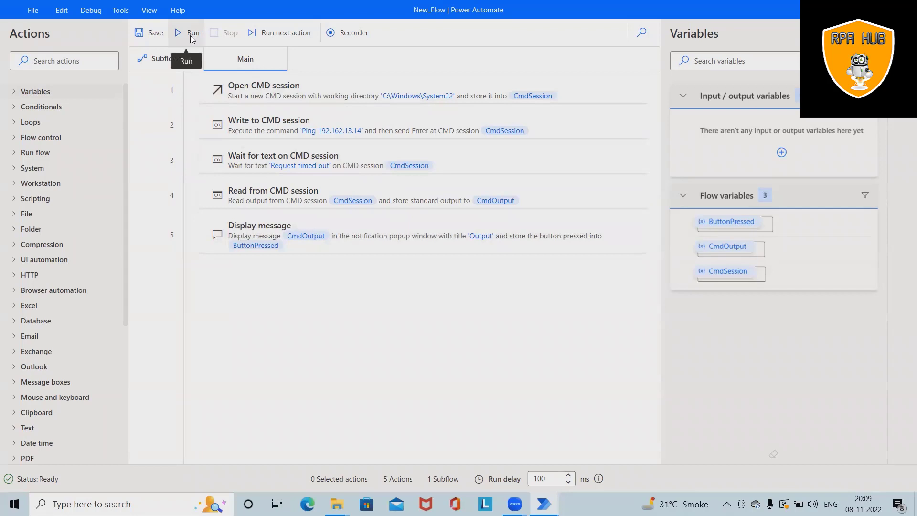
mouse_move(192, 43)
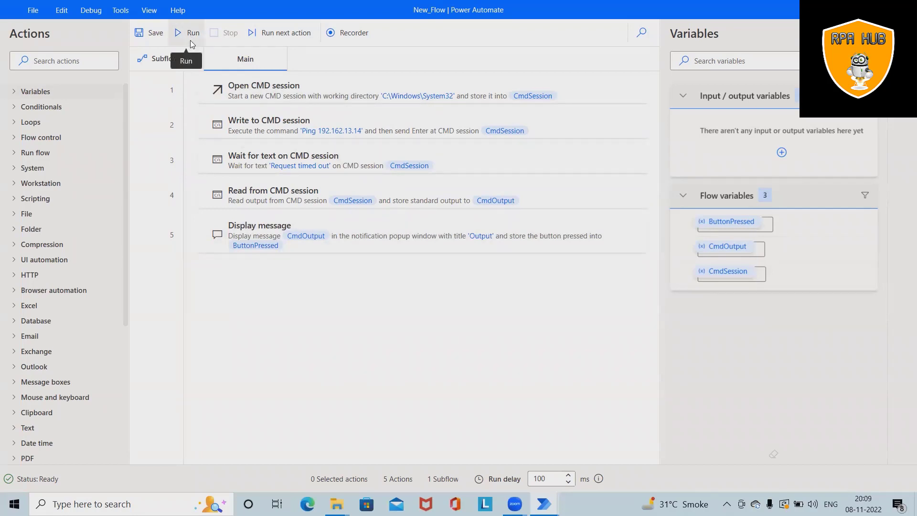
- Run the five-step CMD ping flow and acknowledge the Output message box with OK
click(192, 32)
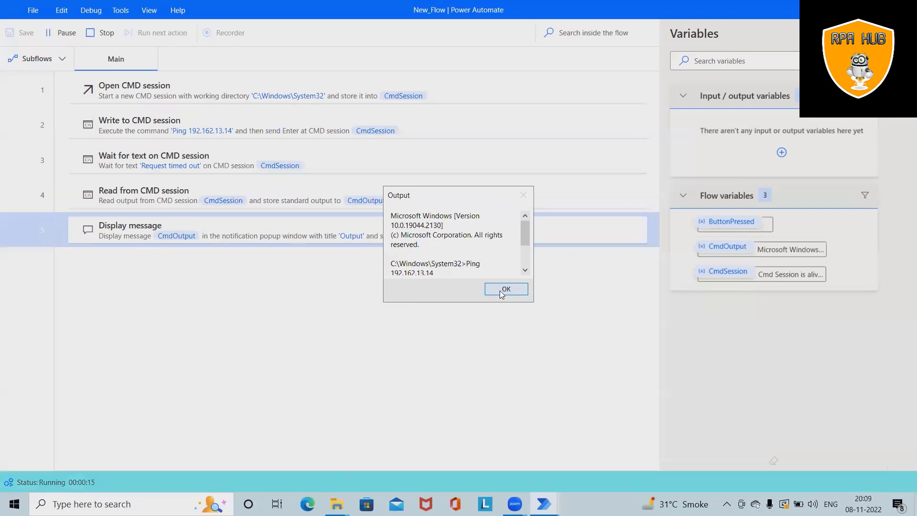
click(505, 289)
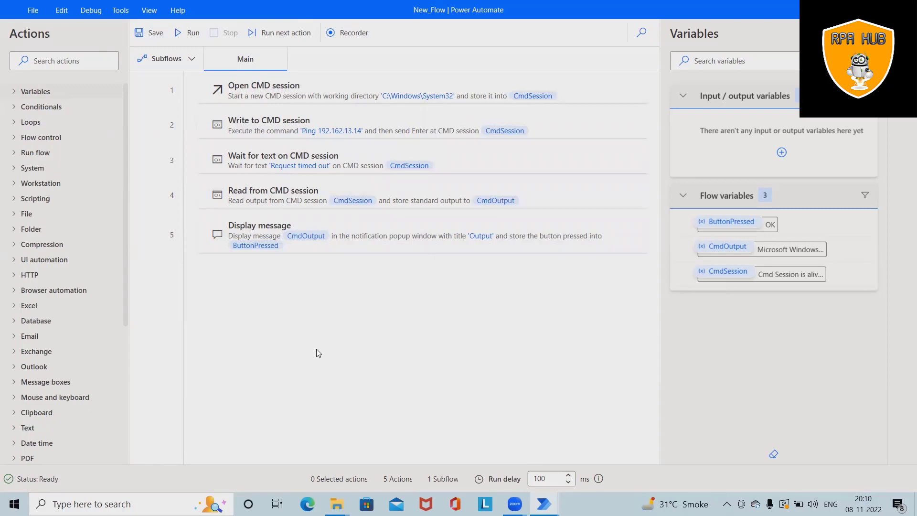
- Delete all five CMD actions, leaving the Main flow with no actions or variables
click(360, 90)
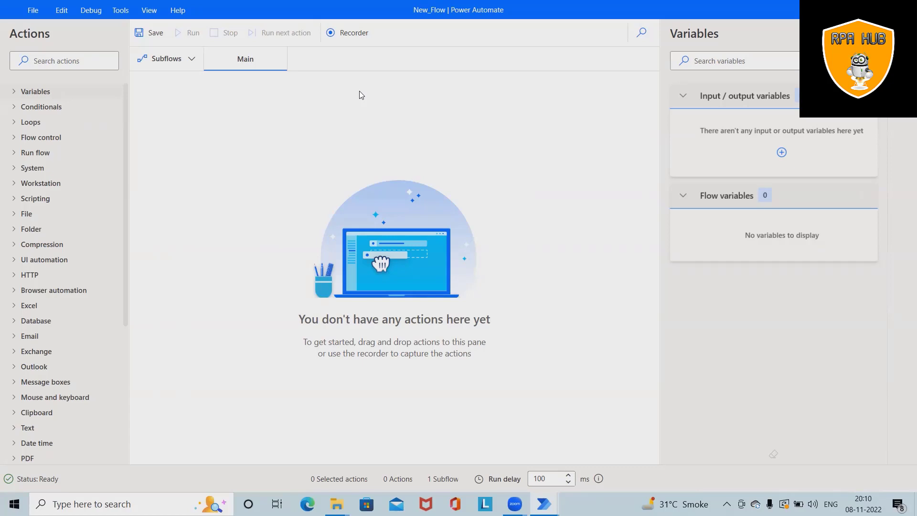
mouse_move(46, 241)
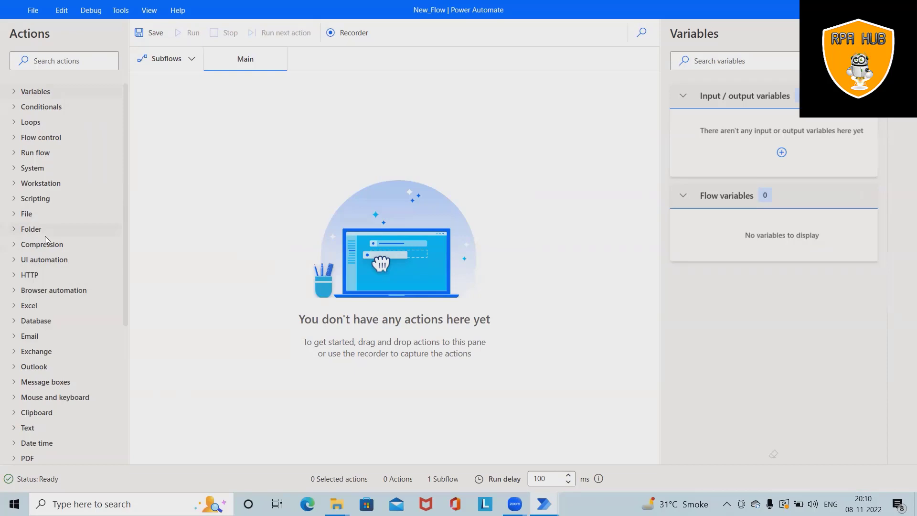
- Add an Open CMD session action with C:\Windows\System32 as working folder, producing CmdSession
scroll(down, 3)
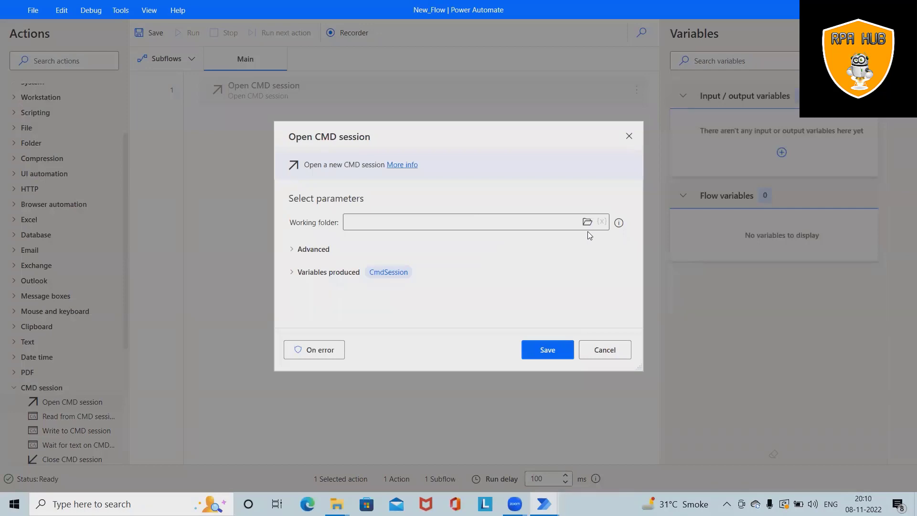
click(587, 221)
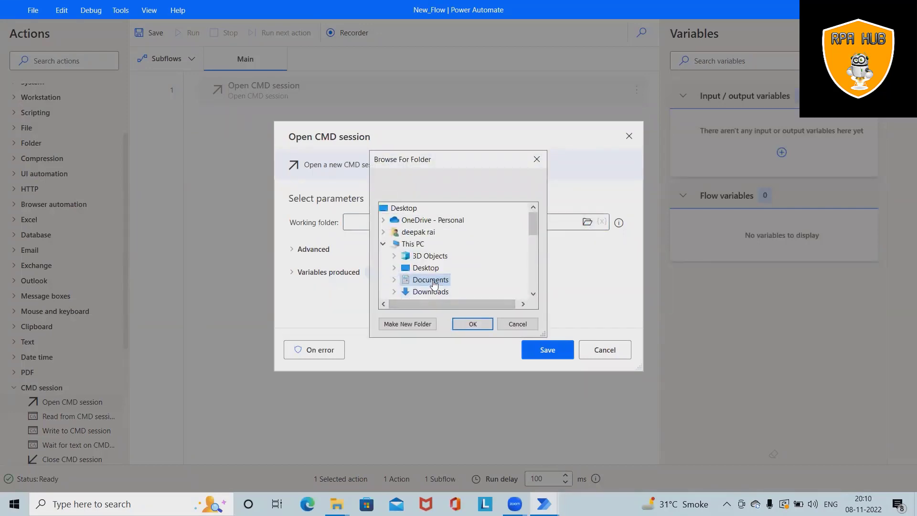
scroll(down, 3)
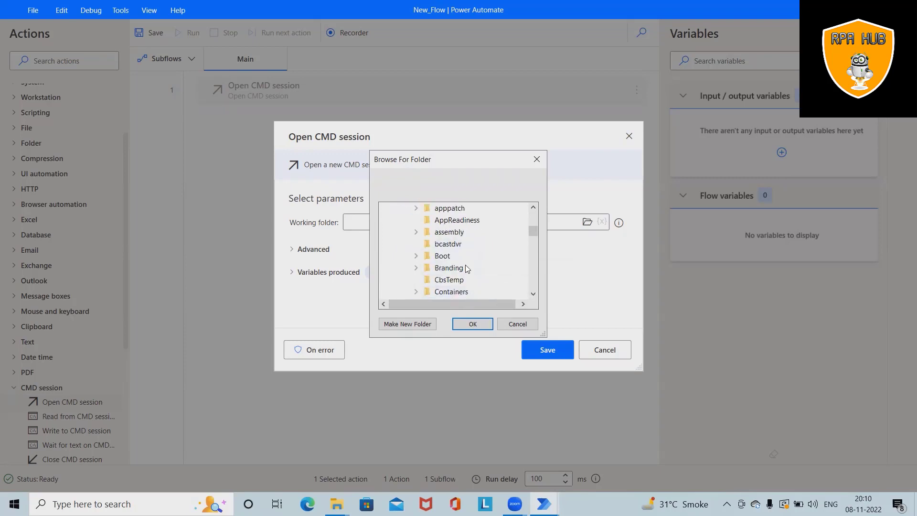
scroll(down, 3)
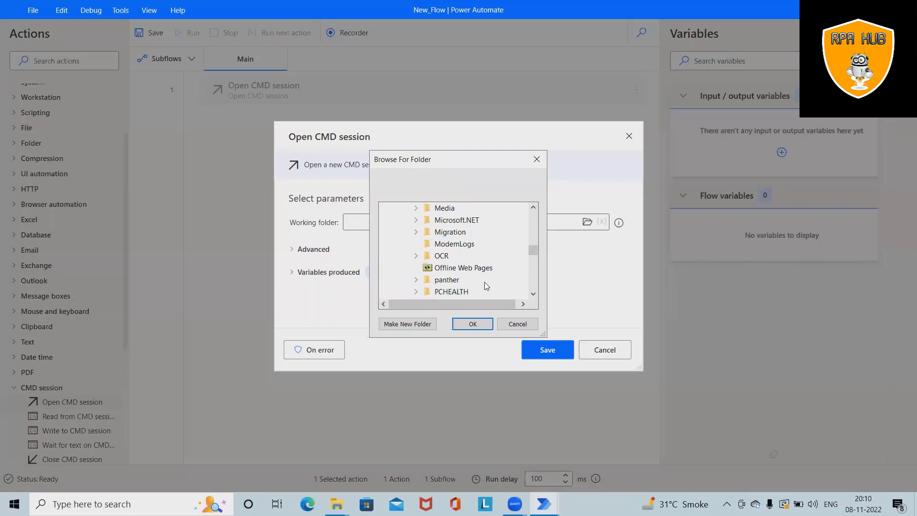
scroll(down, 3)
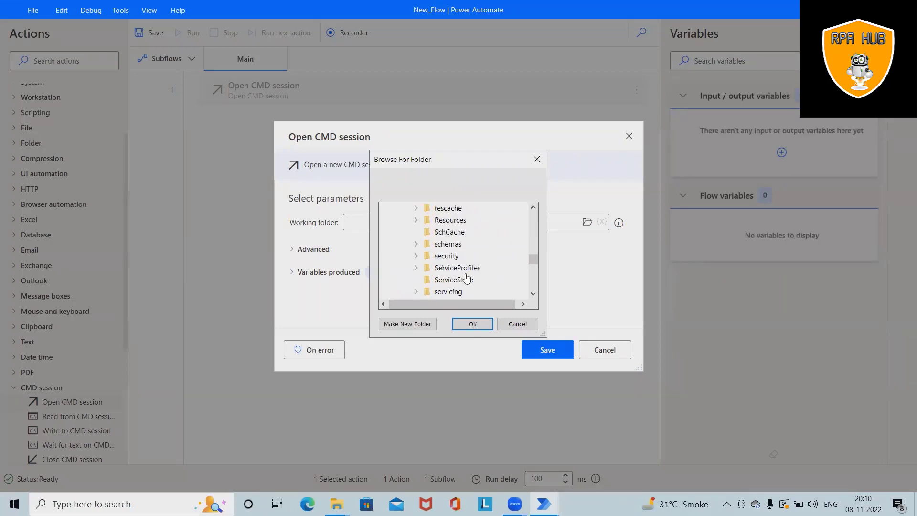
scroll(down, 3)
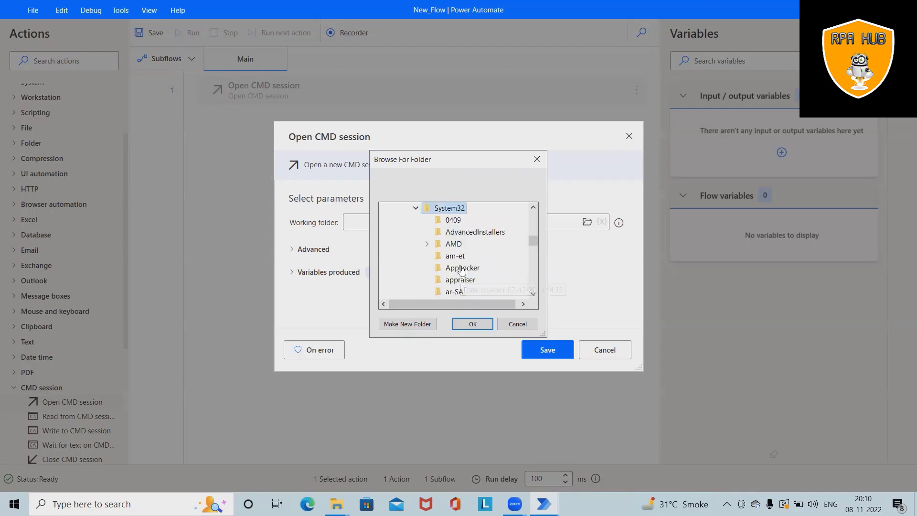
click(472, 324)
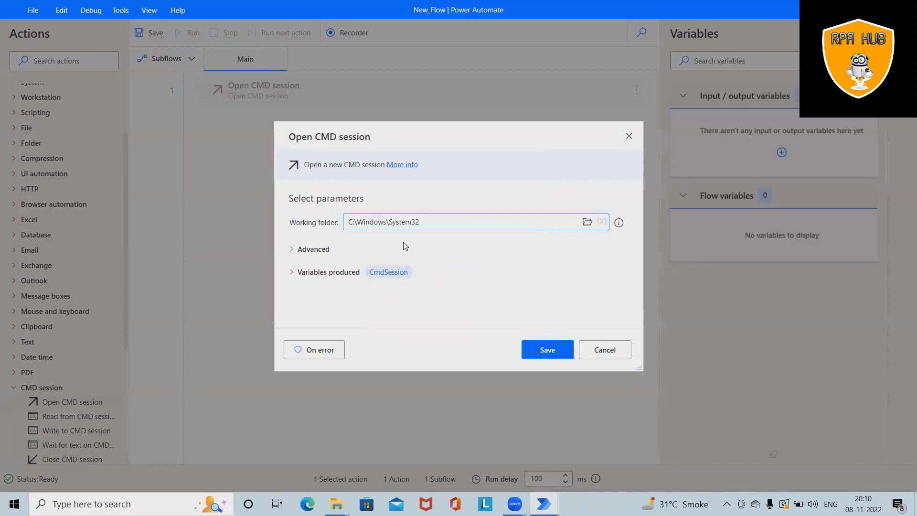
click(547, 349)
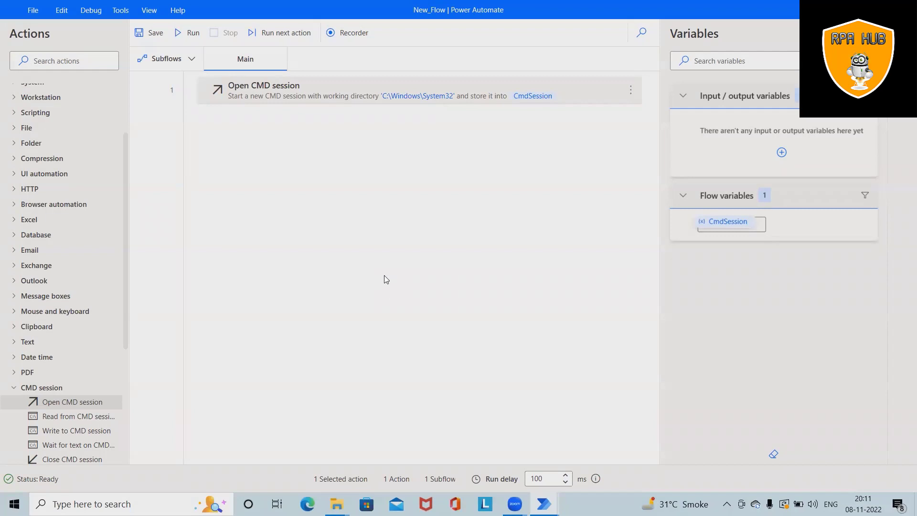
- Add a Write to CMD session action sending 'ping 192.162.13.14' with Enter to CmdSession
scroll(down, 3)
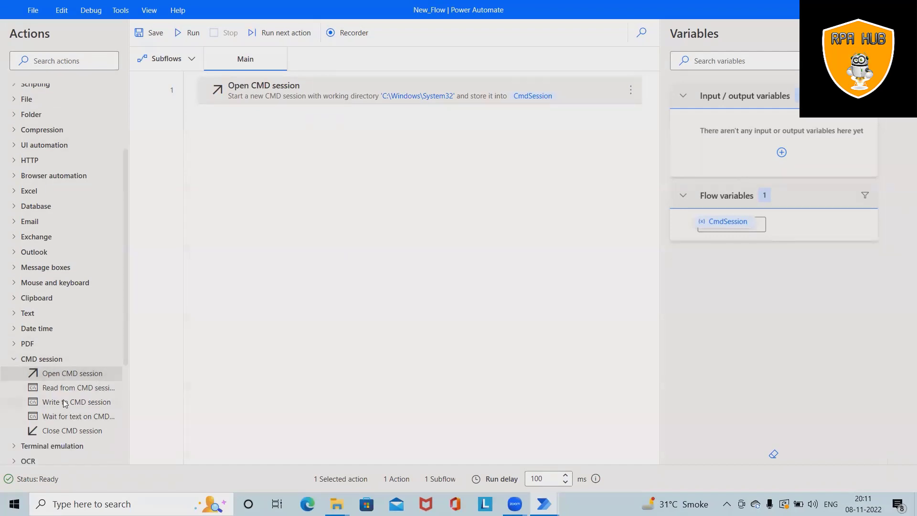
double_click(78, 402)
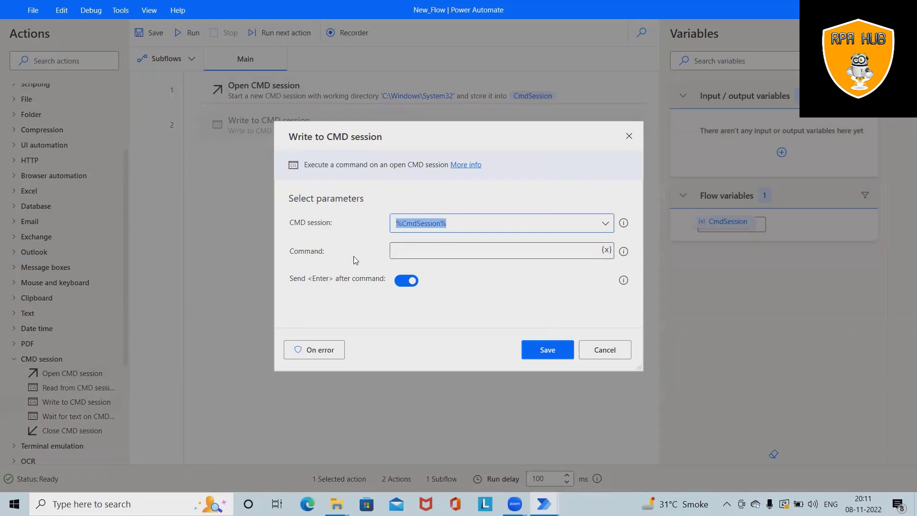
mouse_move(426, 268)
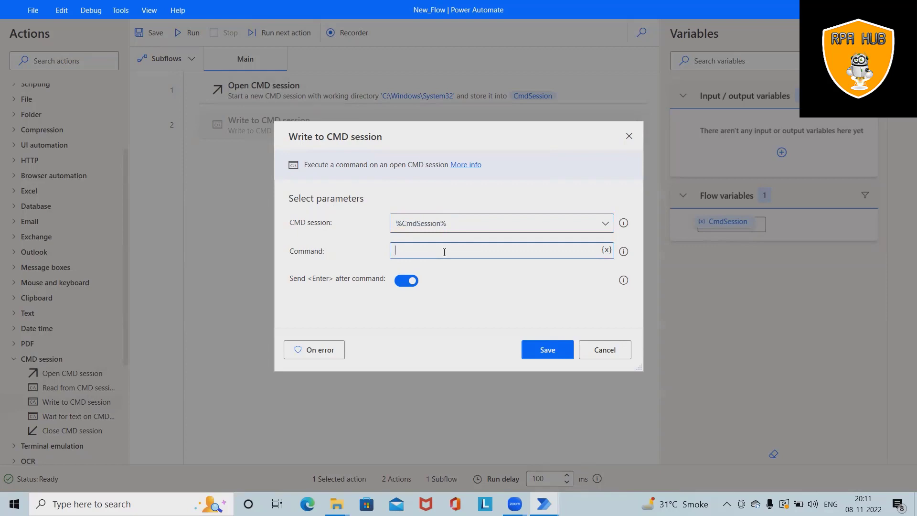
text(ping 192.1)
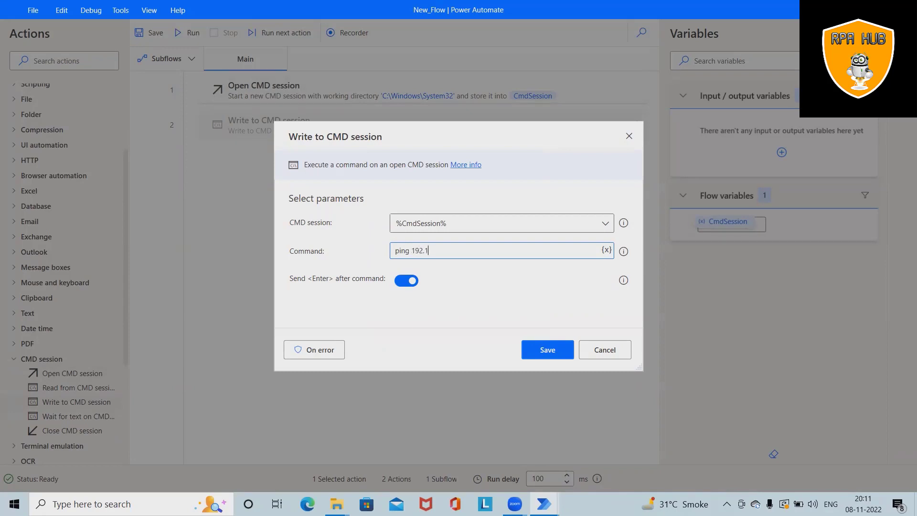
text(62)
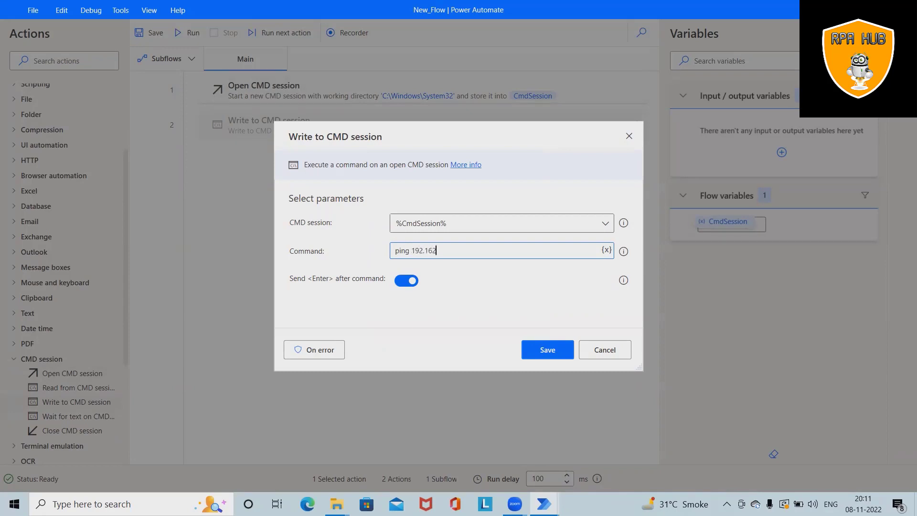
text(.13.14)
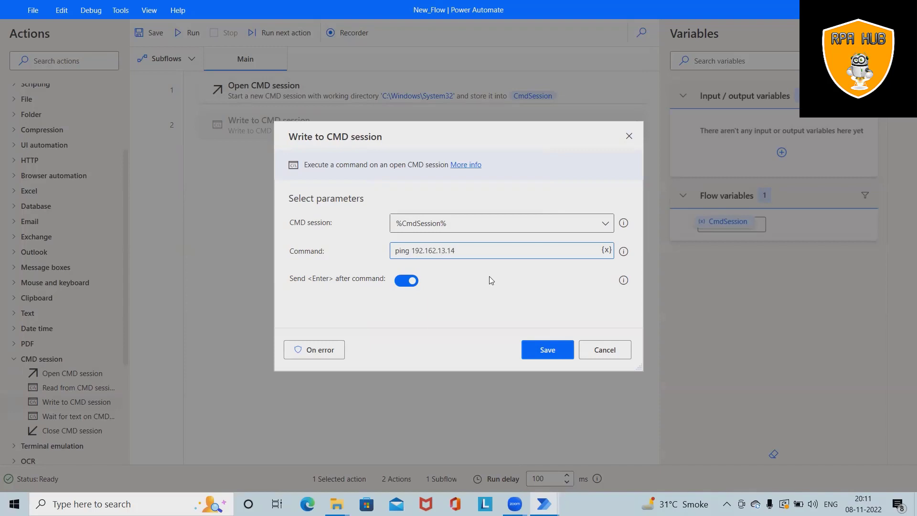
click(546, 350)
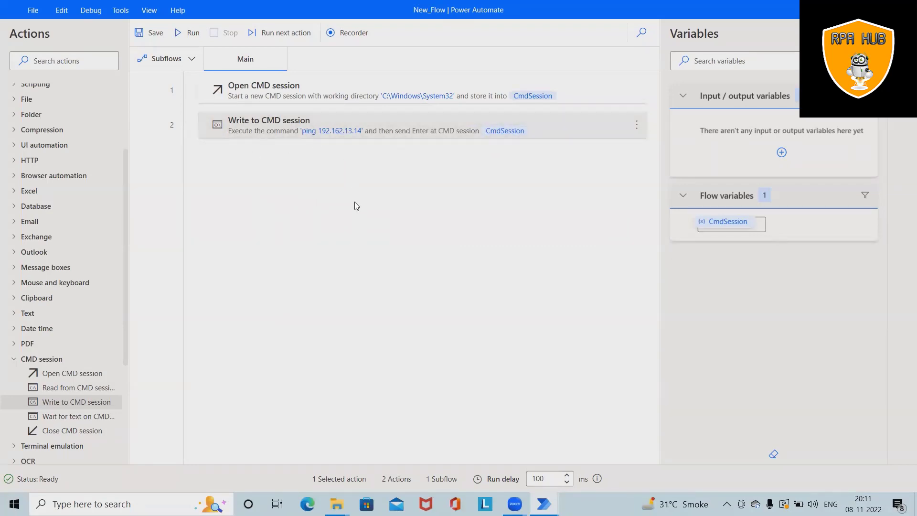
mouse_move(76, 420)
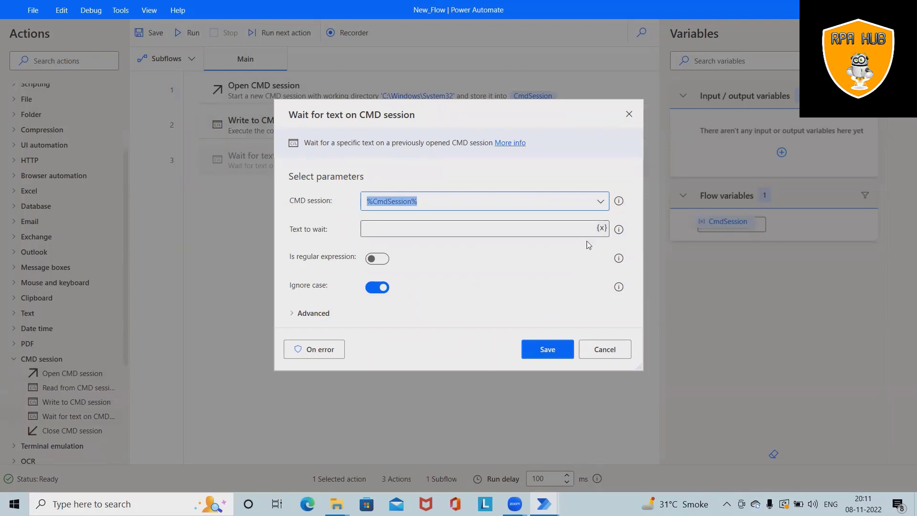
- Set the wait-for-text action to watch CmdSession for 'Request timed out' and save it
click(480, 228)
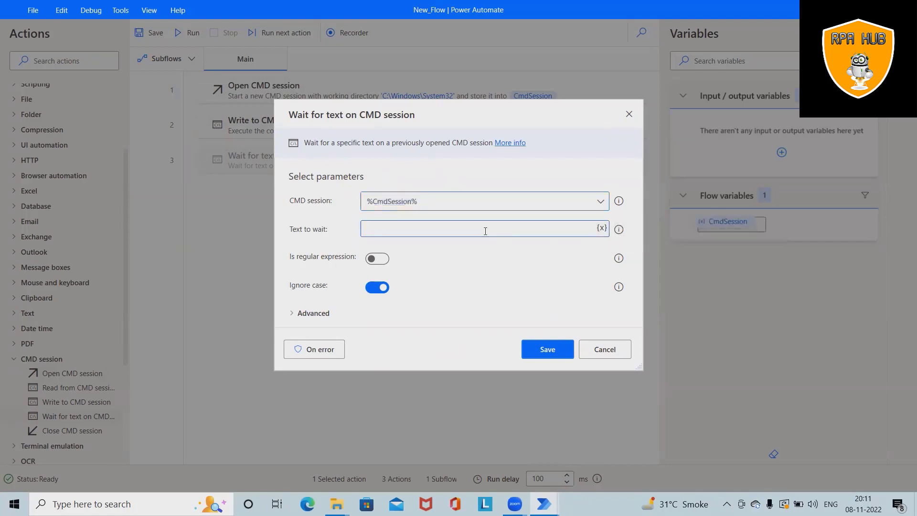
text(Reque)
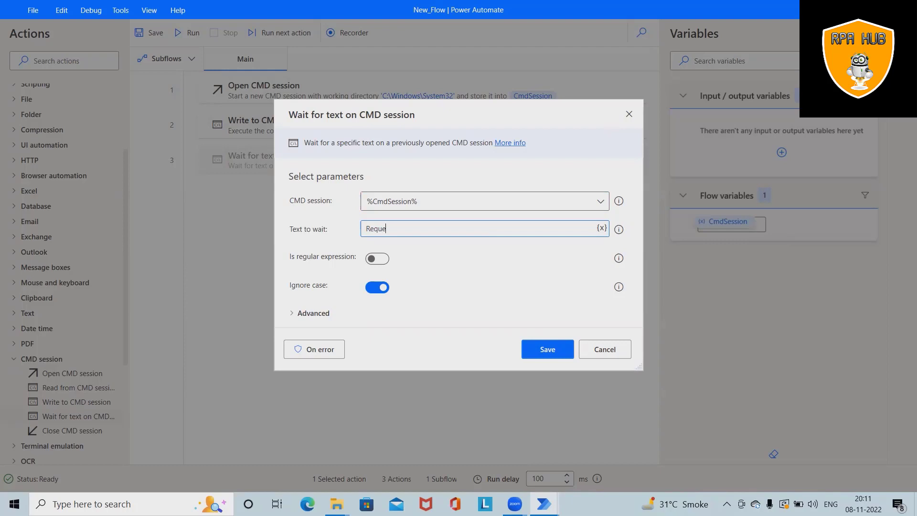
text(sted)
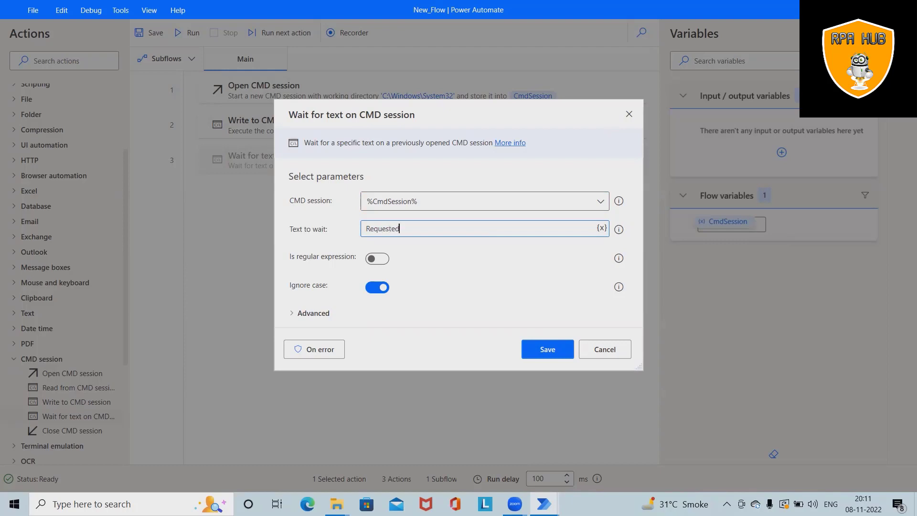
key(Backspace)
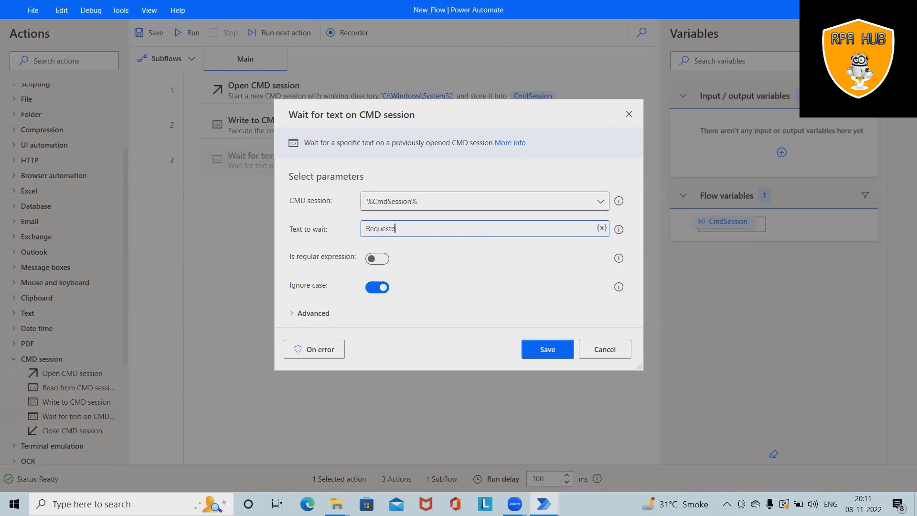
key(BackSpace)
text( t)
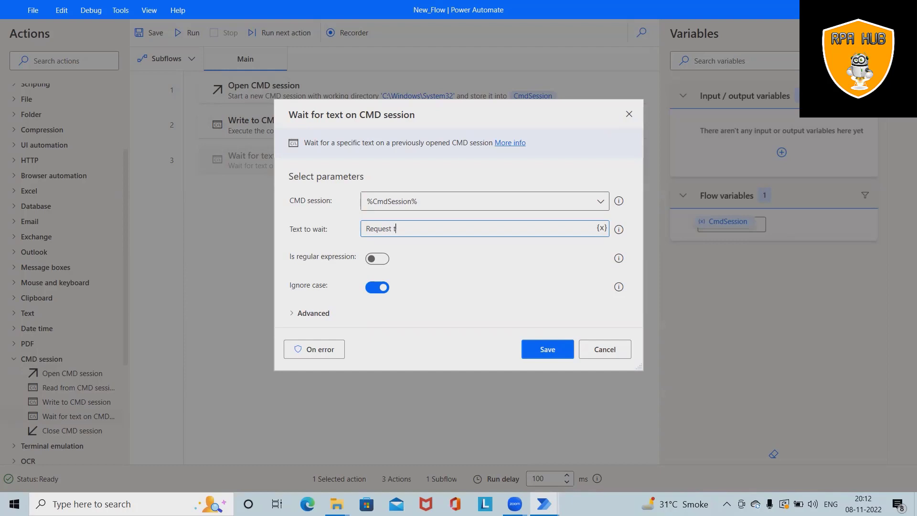
text(imed out)
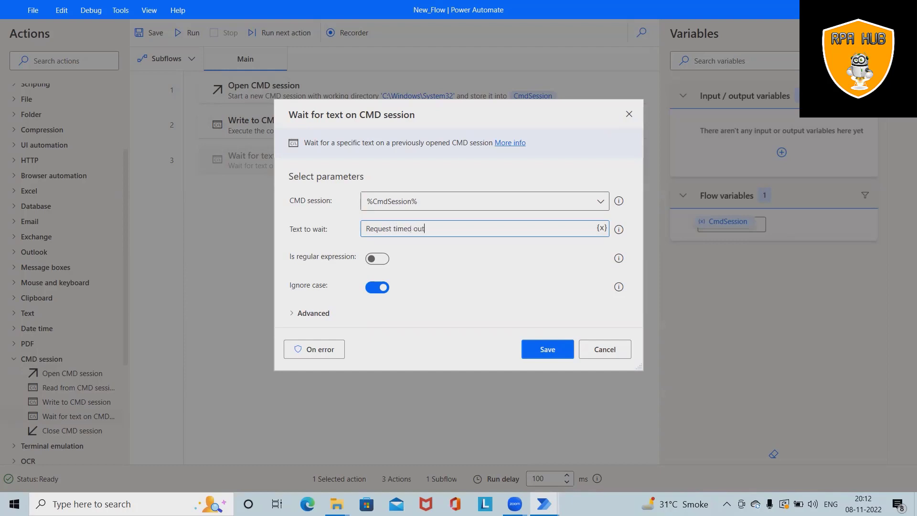
click(546, 350)
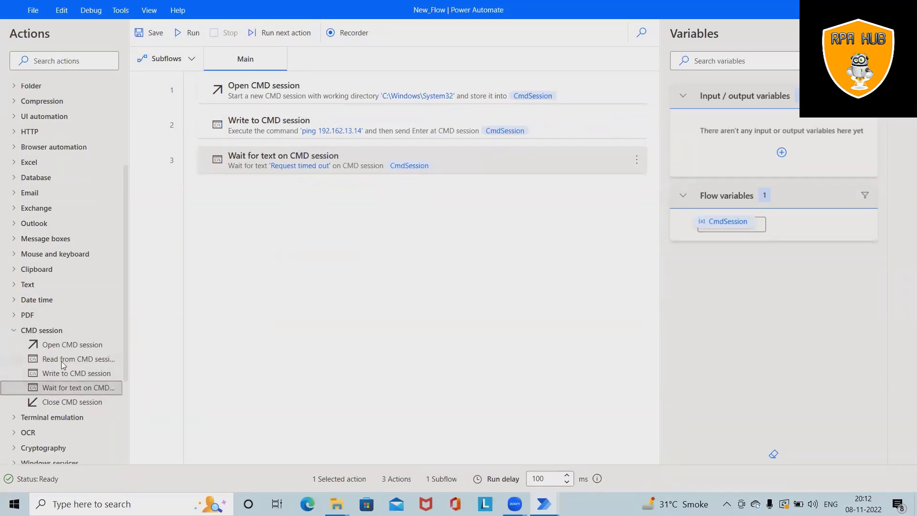
- Add a Read from CMD session action storing CmdSession's output in CmdOutput
double_click(80, 359)
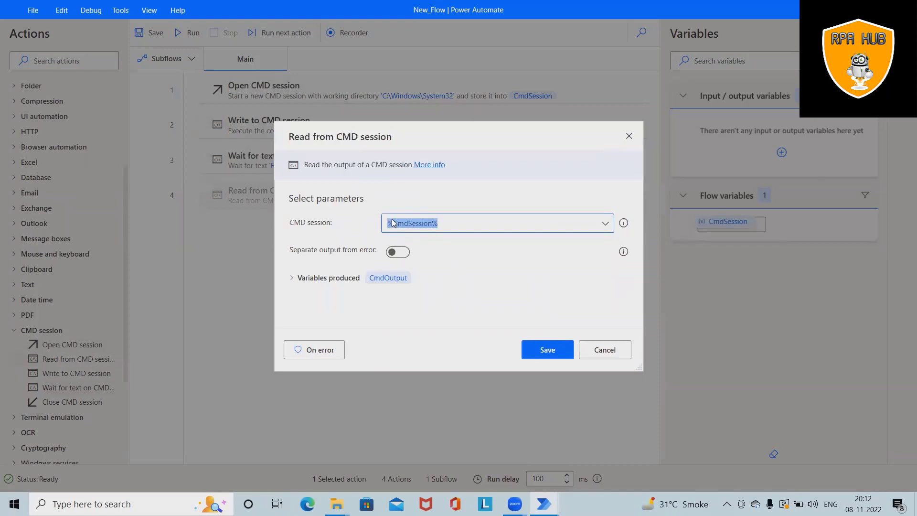
click(546, 349)
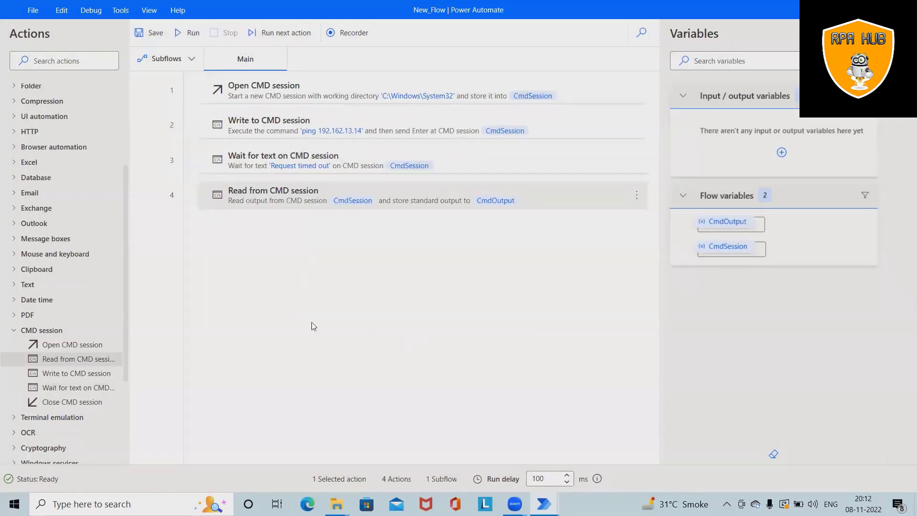
mouse_move(77, 387)
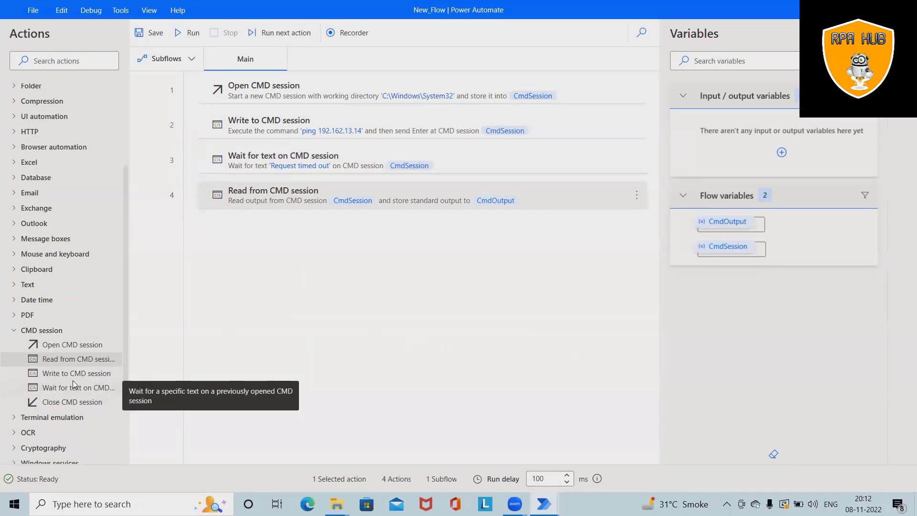
click(64, 60)
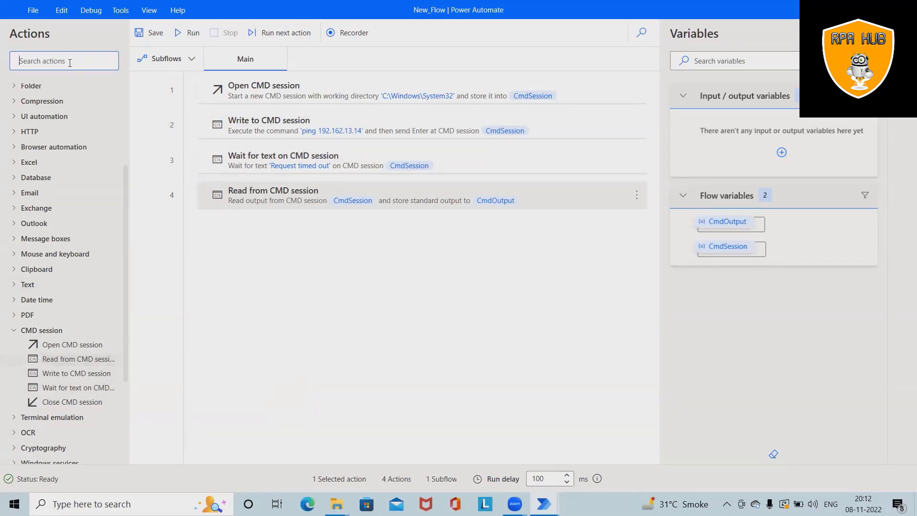
- Add a Display message action titled 'CMD Output' showing %CmdOutput%, producing ButtonPressed
text(display)
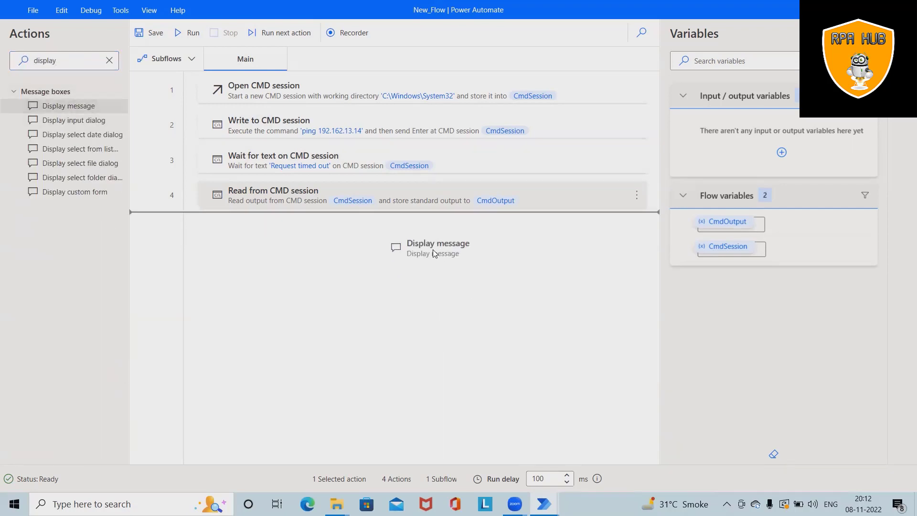
double_click(439, 244)
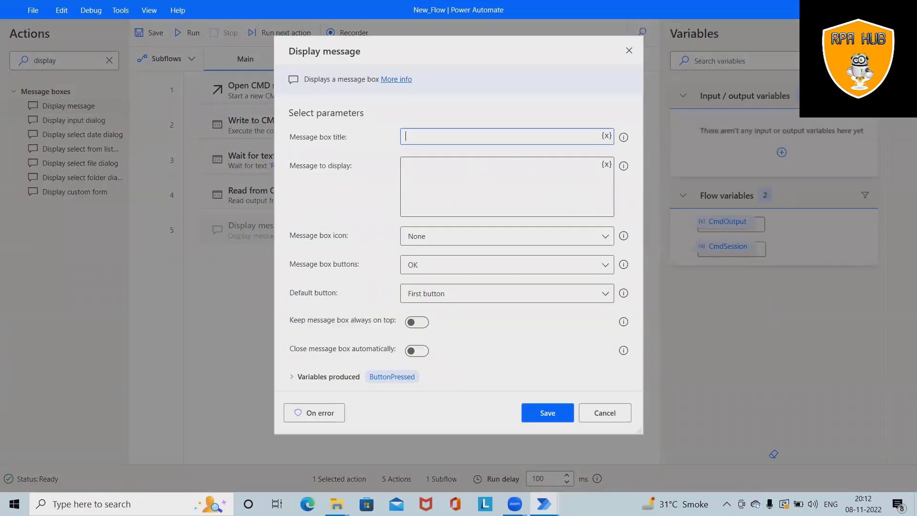
text(Output)
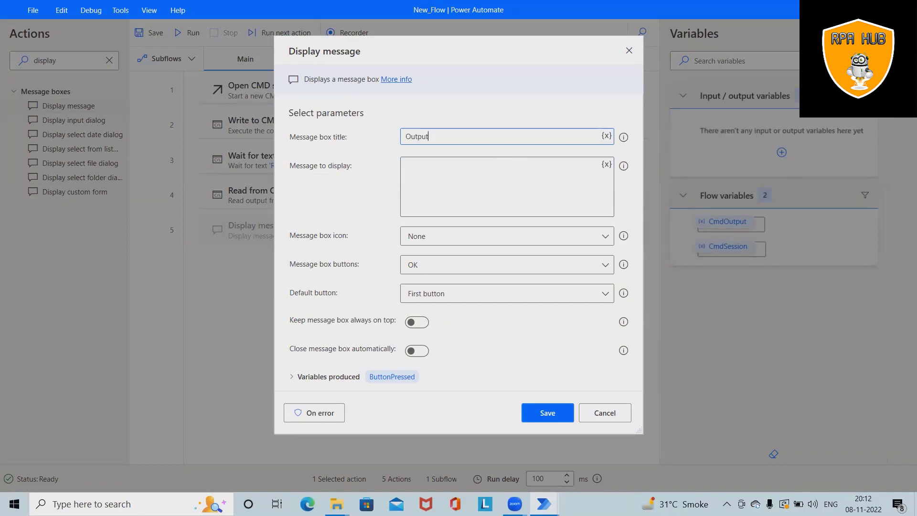
text(CMD)
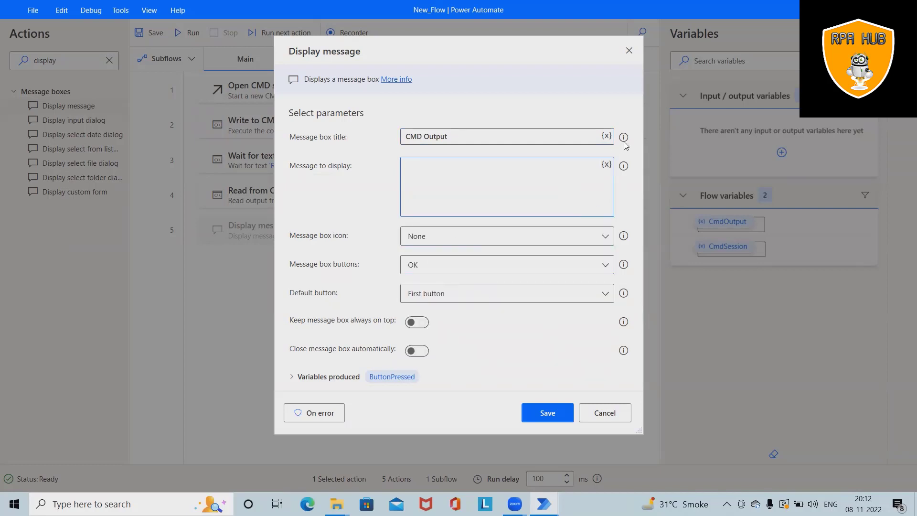
click(605, 165)
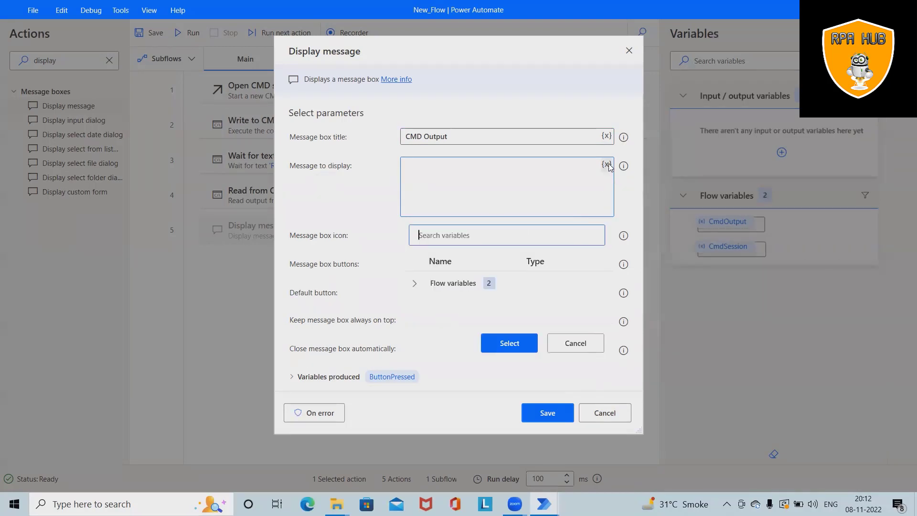
click(414, 283)
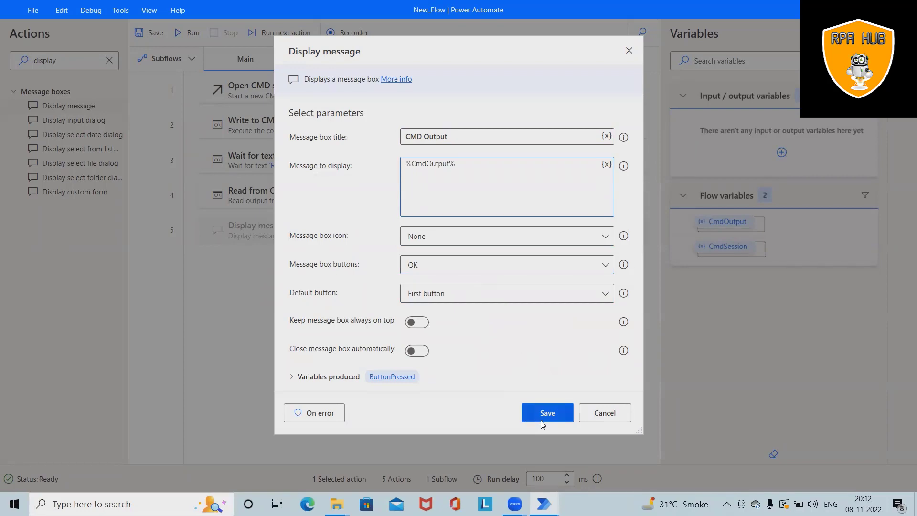
click(546, 413)
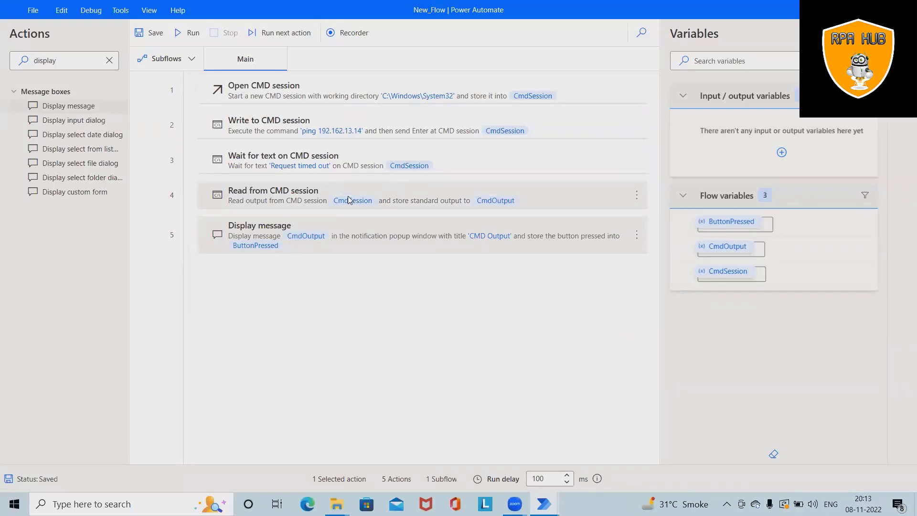
- Run the rebuilt flow and acknowledge the 'CMD Output' timed-out ping message with OK
click(186, 32)
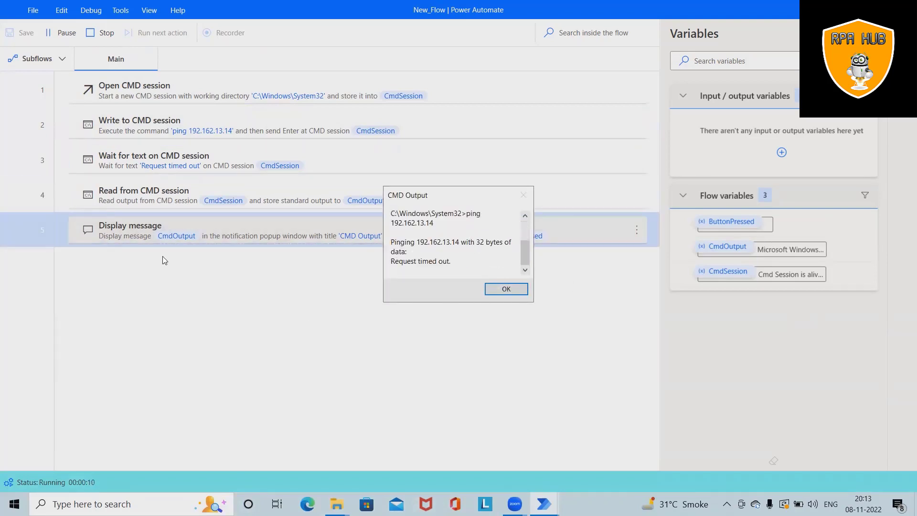
click(506, 288)
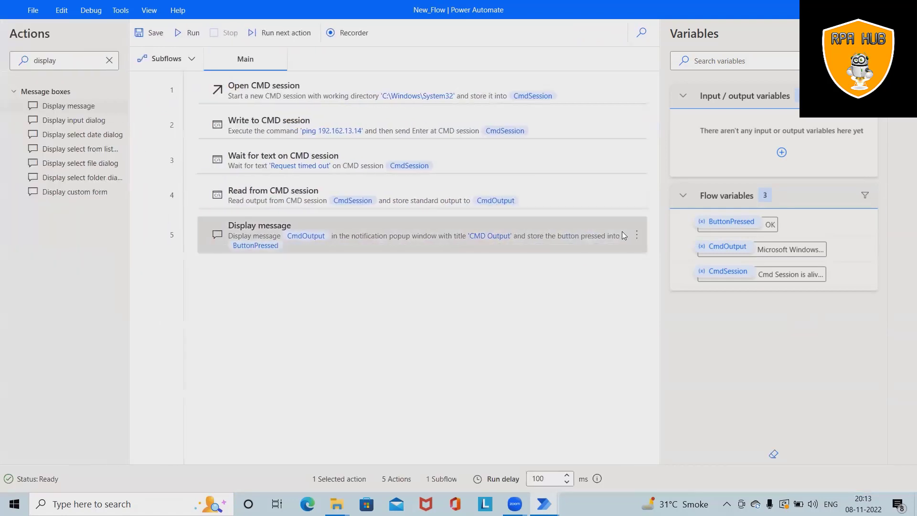